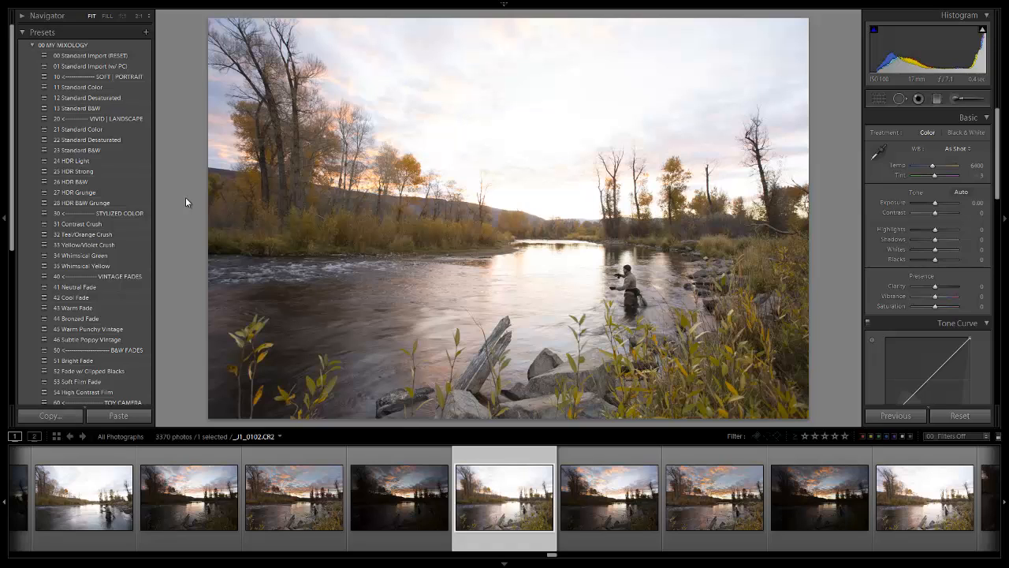
mouse_move(825, 171)
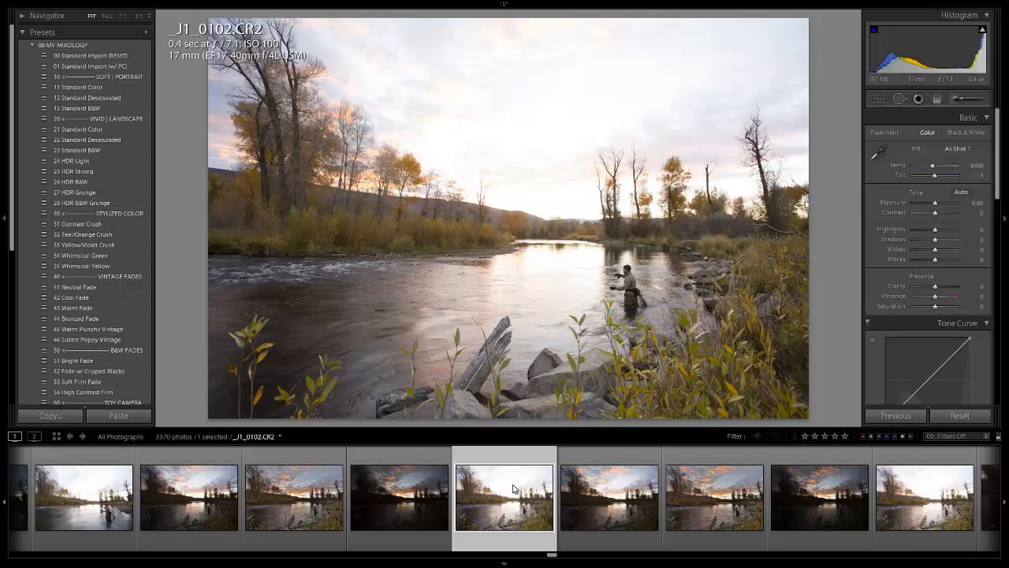
mouse_move(533, 302)
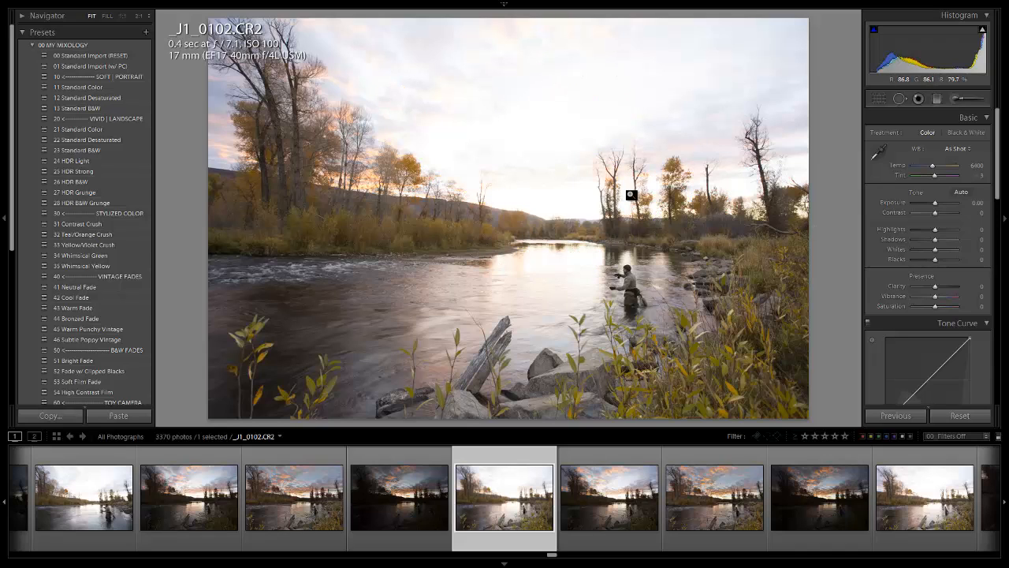
mouse_move(594, 206)
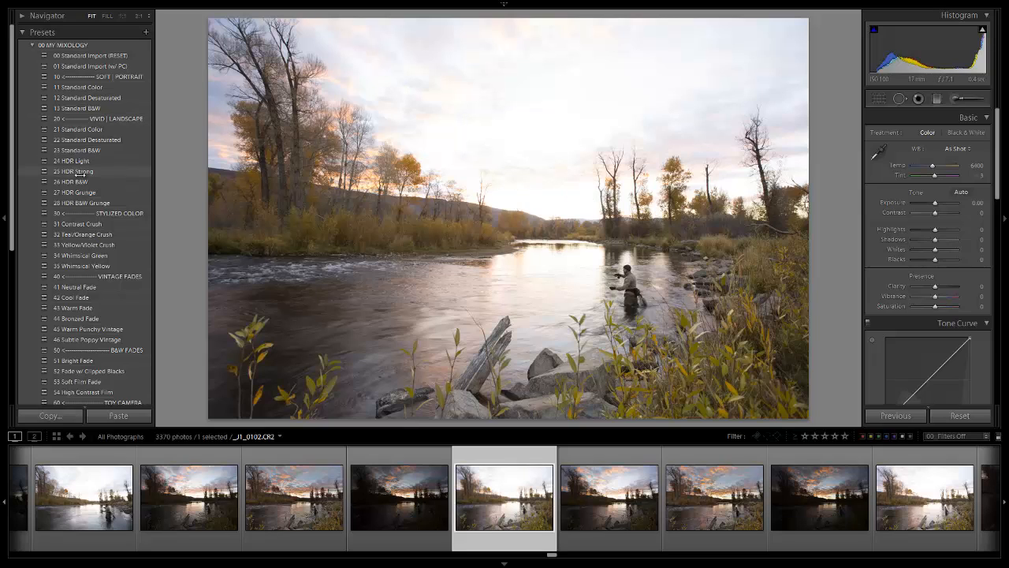
Apply a strong HDR-style base tone preset to the angler river photo
click(73, 171)
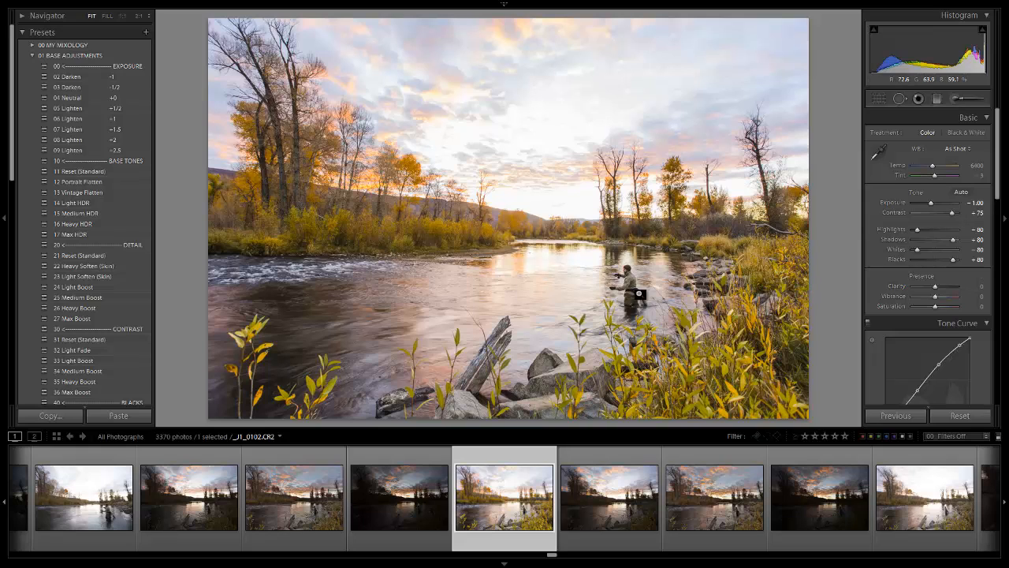
Fine-tune tones: blacks +60, shadows +70, highlights -100, exposure +1.10, contrast +50
drag(954, 259, 946, 259)
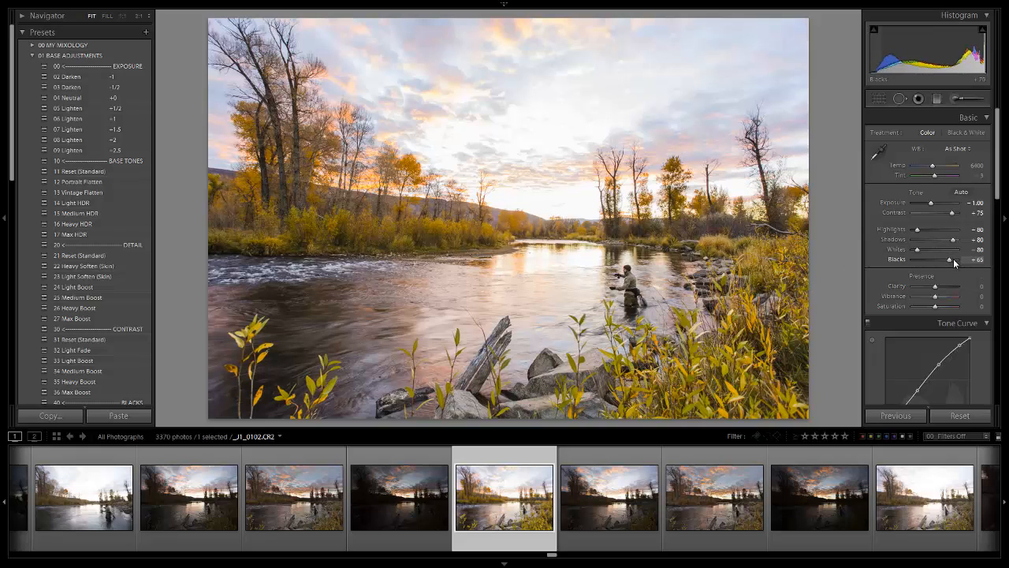
drag(950, 259, 954, 260)
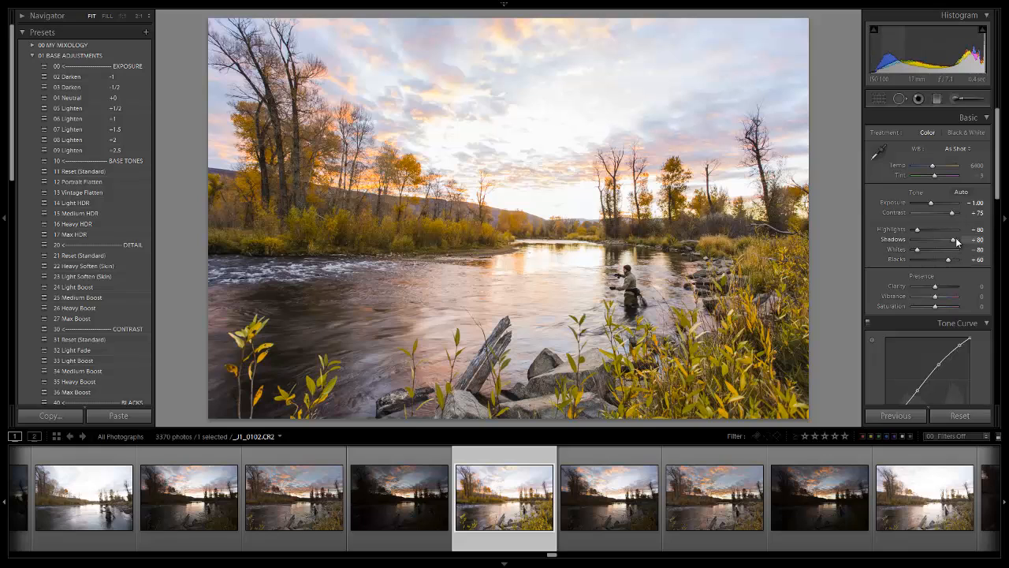
drag(966, 240, 950, 240)
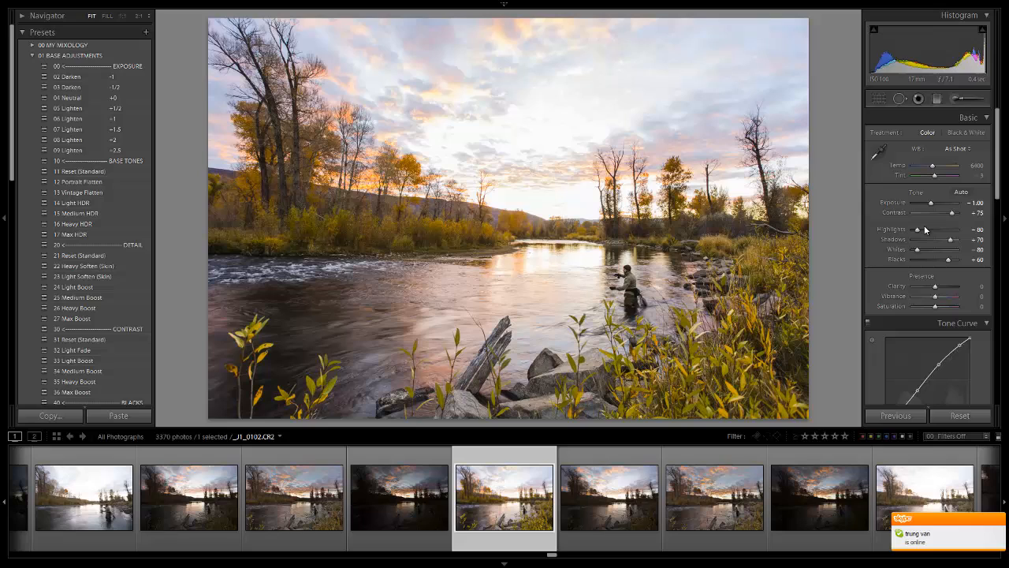
drag(934, 229, 918, 230)
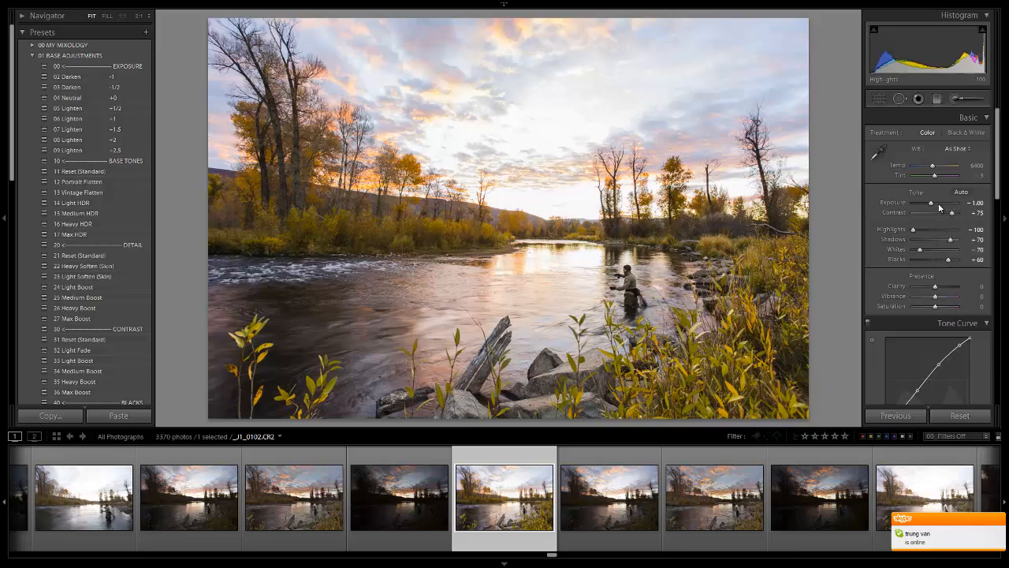
drag(933, 203, 929, 203)
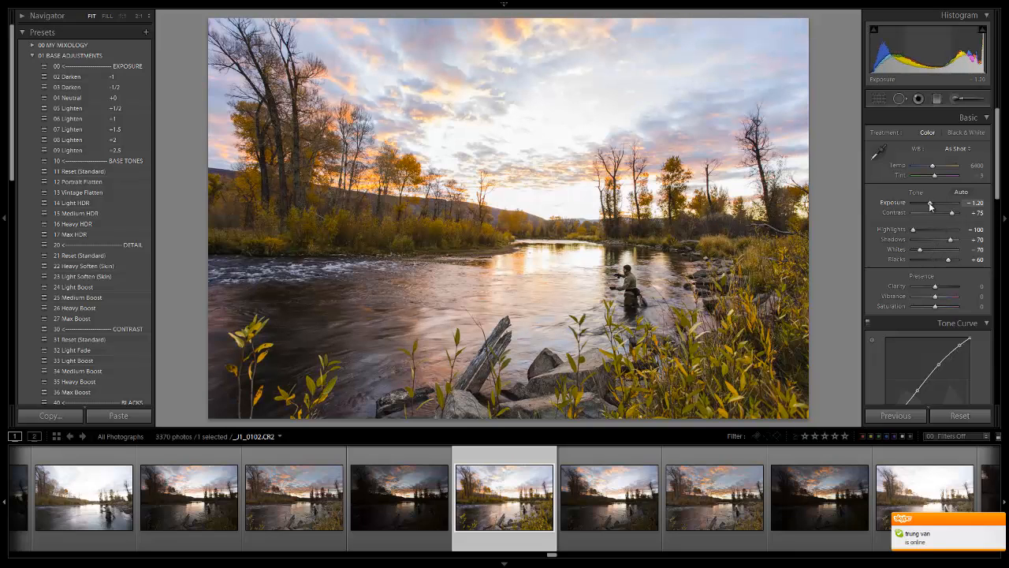
drag(930, 203, 934, 203)
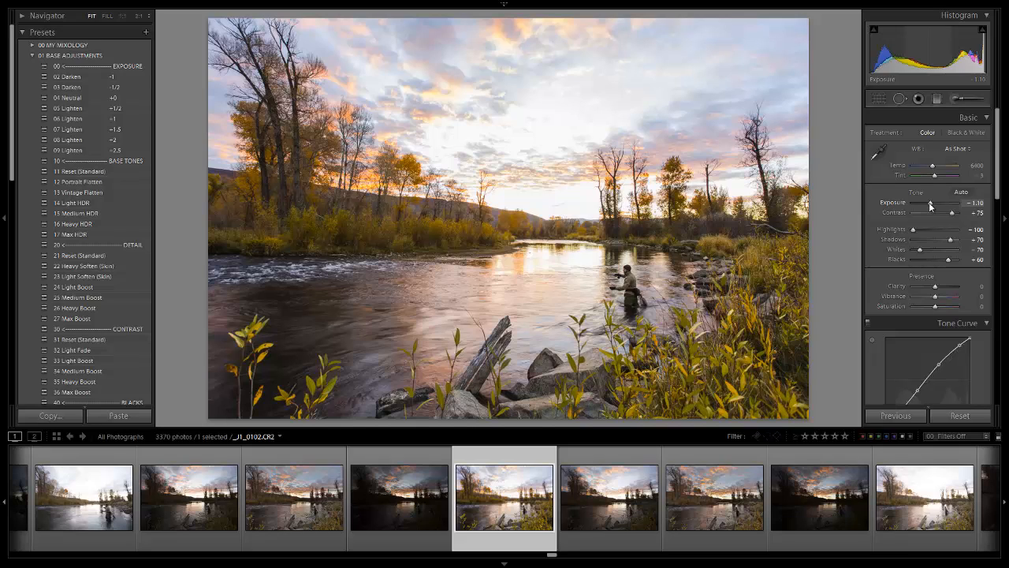
mouse_move(937, 209)
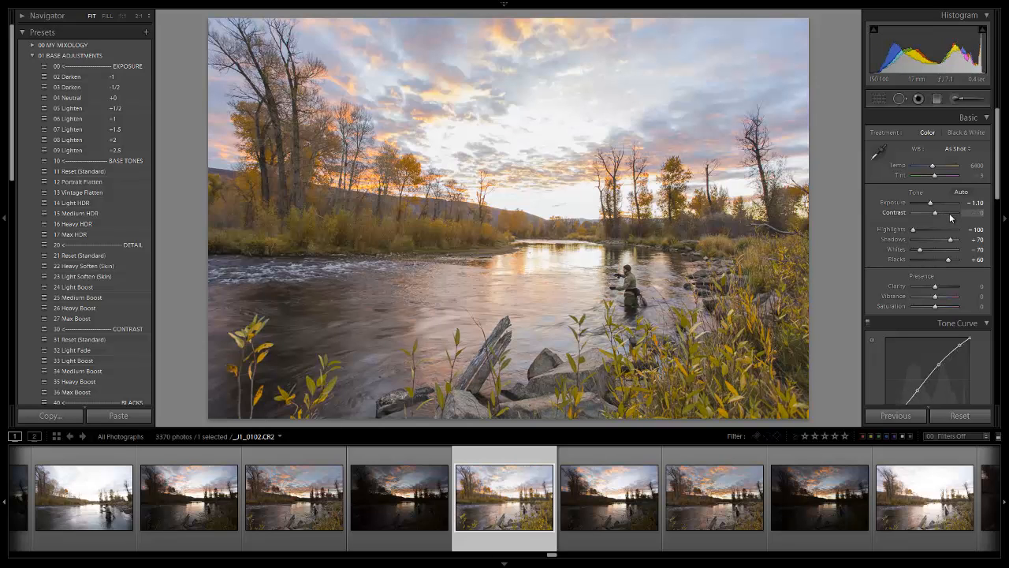
drag(936, 212, 934, 213)
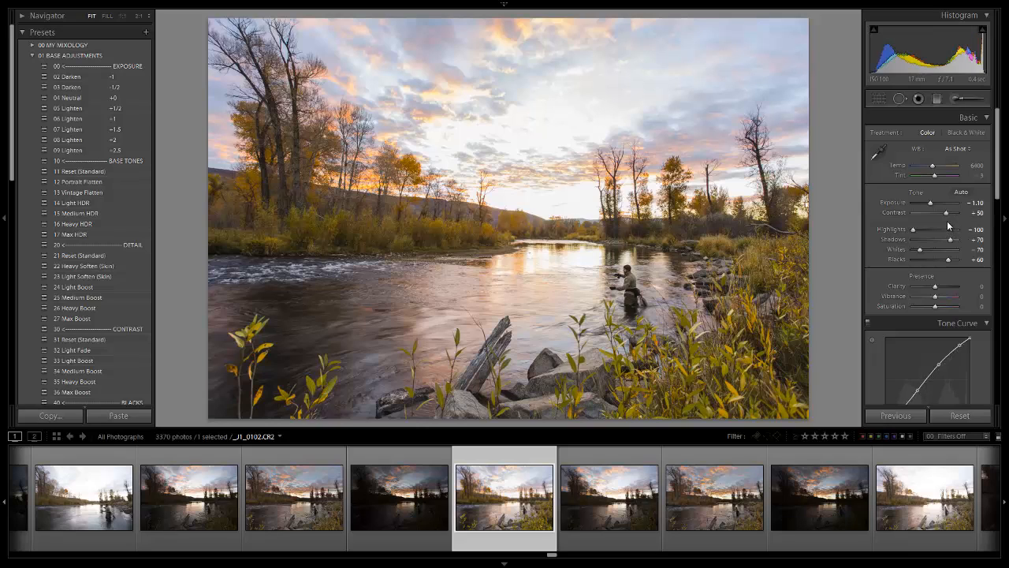
mouse_move(939, 236)
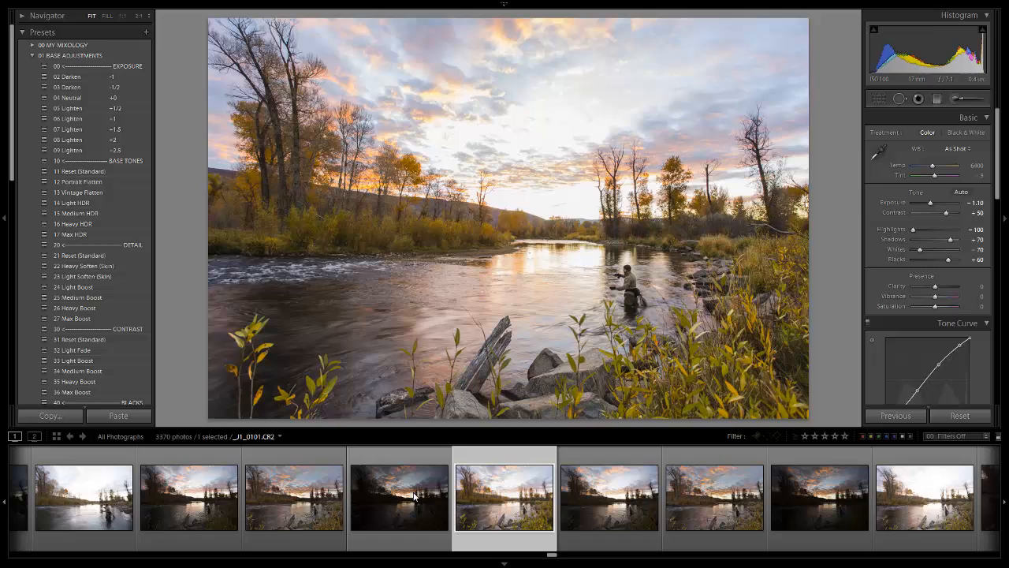
click(399, 497)
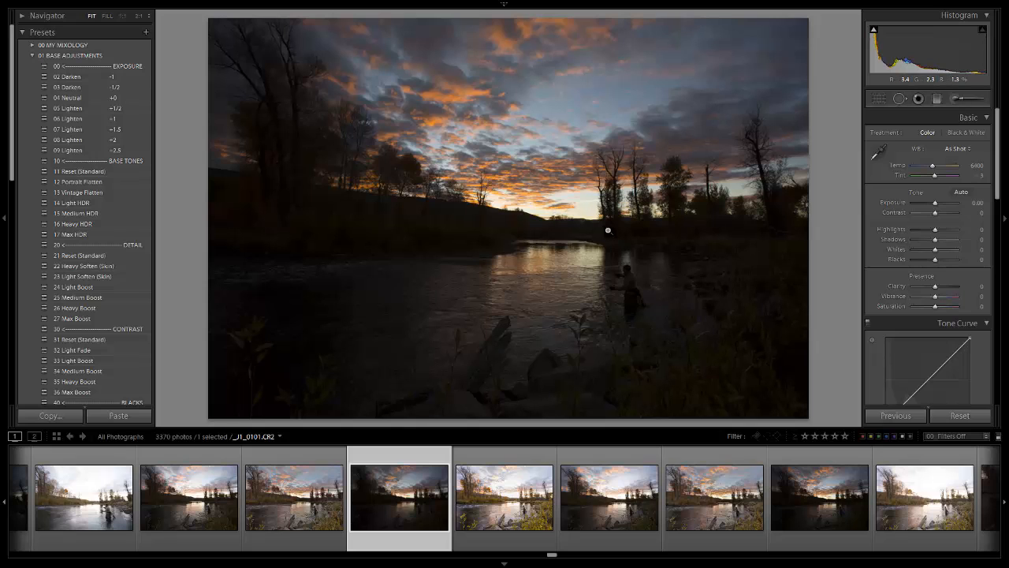
click(504, 497)
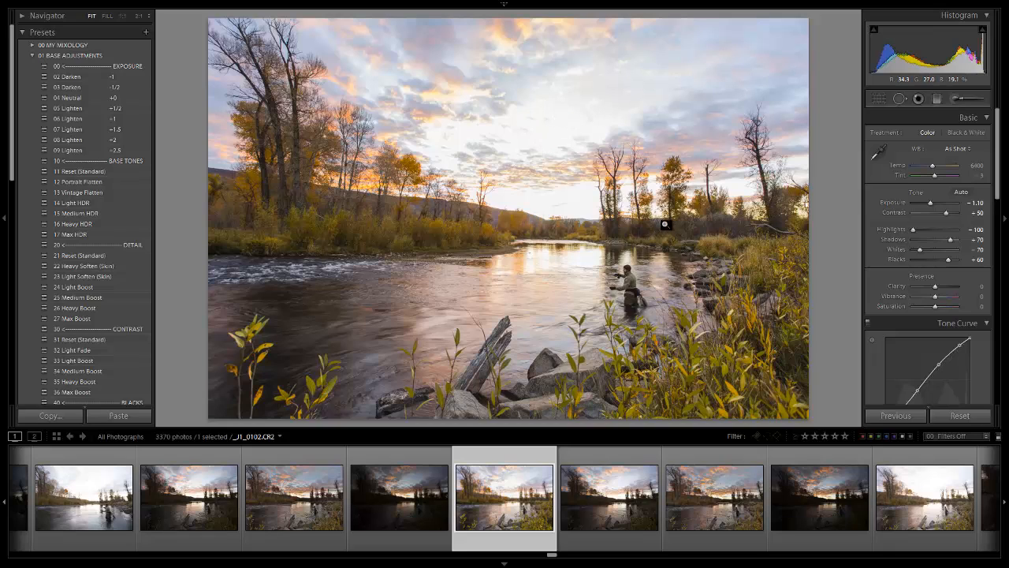
drag(954, 239, 950, 239)
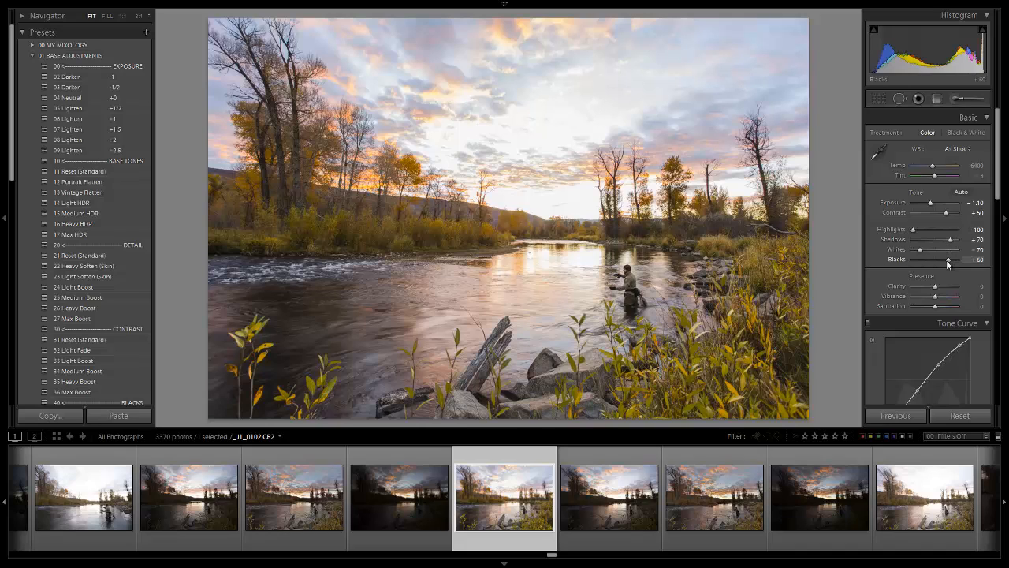
mouse_move(935, 266)
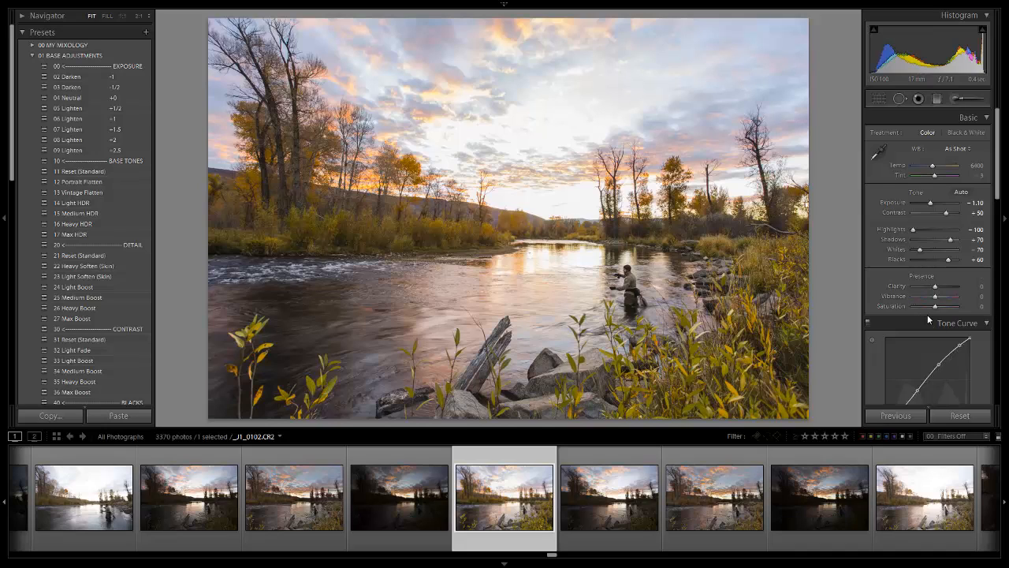
mouse_move(945, 191)
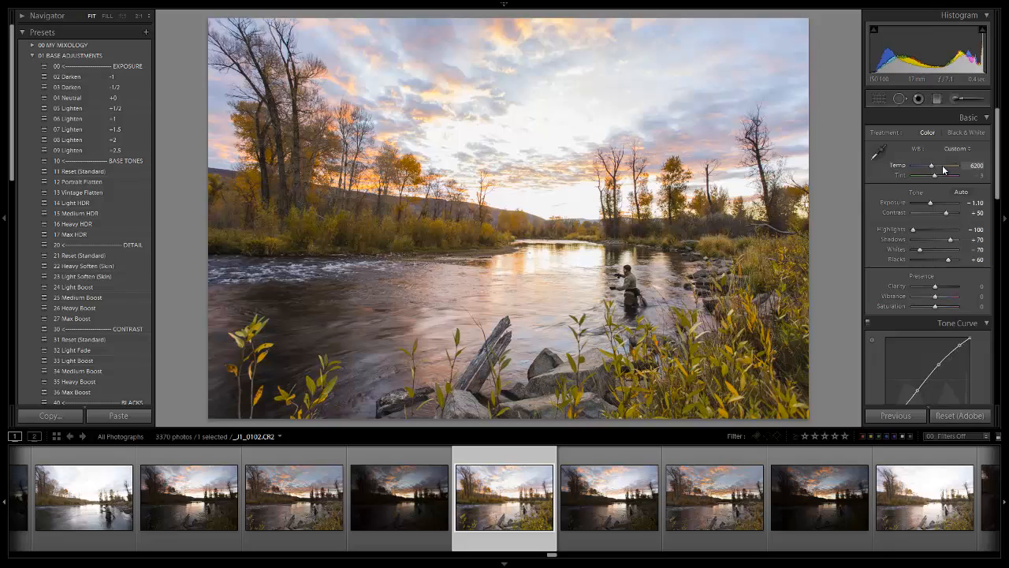
Set the white balance temperature to about 6250 with a +2 tint
drag(954, 165, 942, 166)
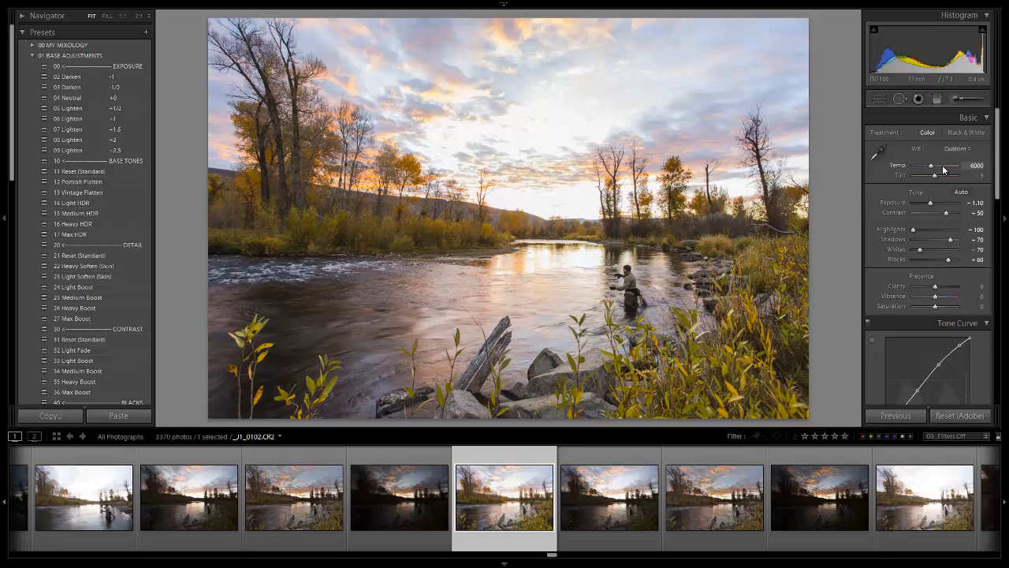
drag(954, 166, 962, 165)
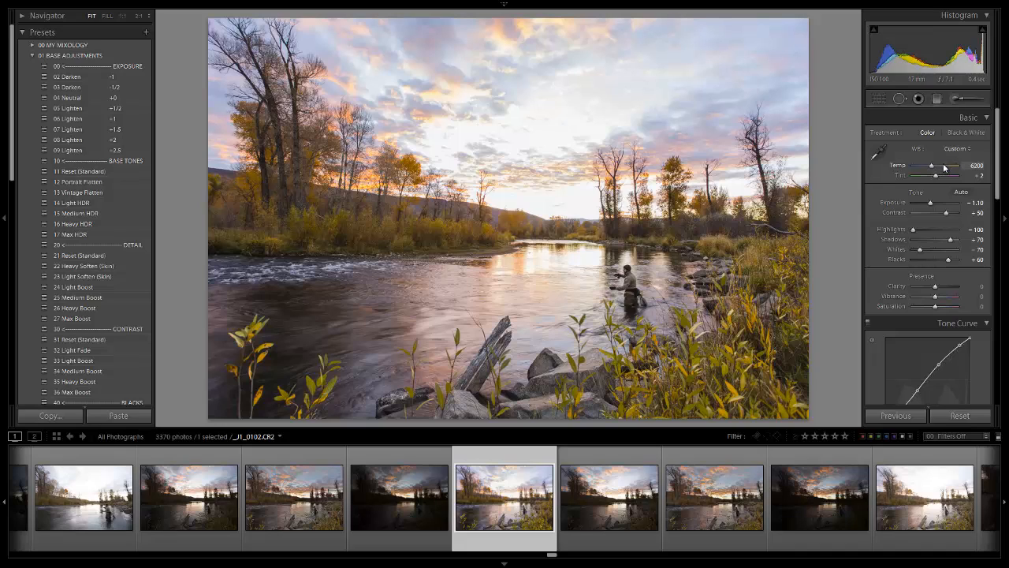
drag(958, 166, 961, 165)
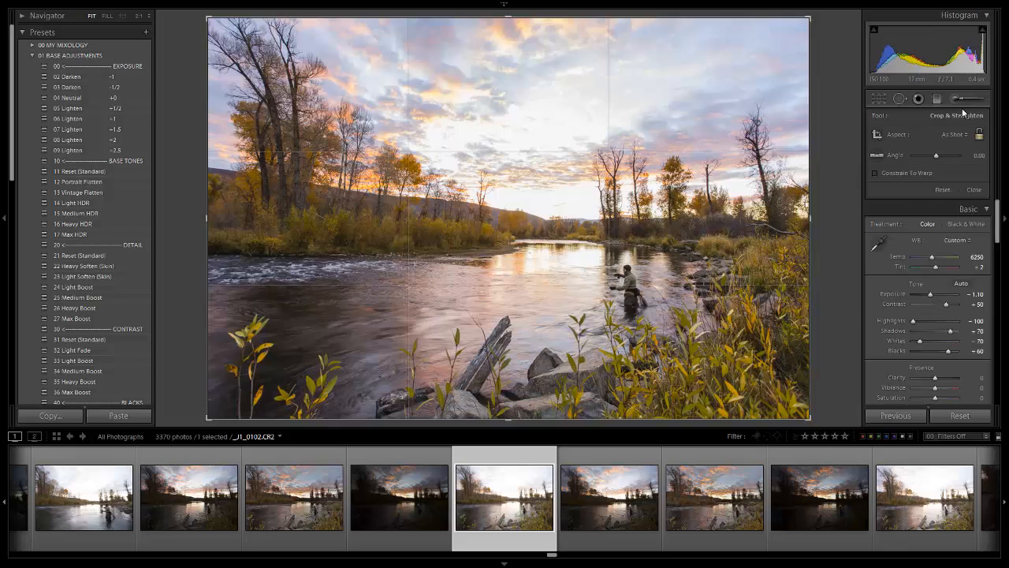
Crop the photo to a custom 2:1 panoramic ratio and start a local adjustment
click(956, 134)
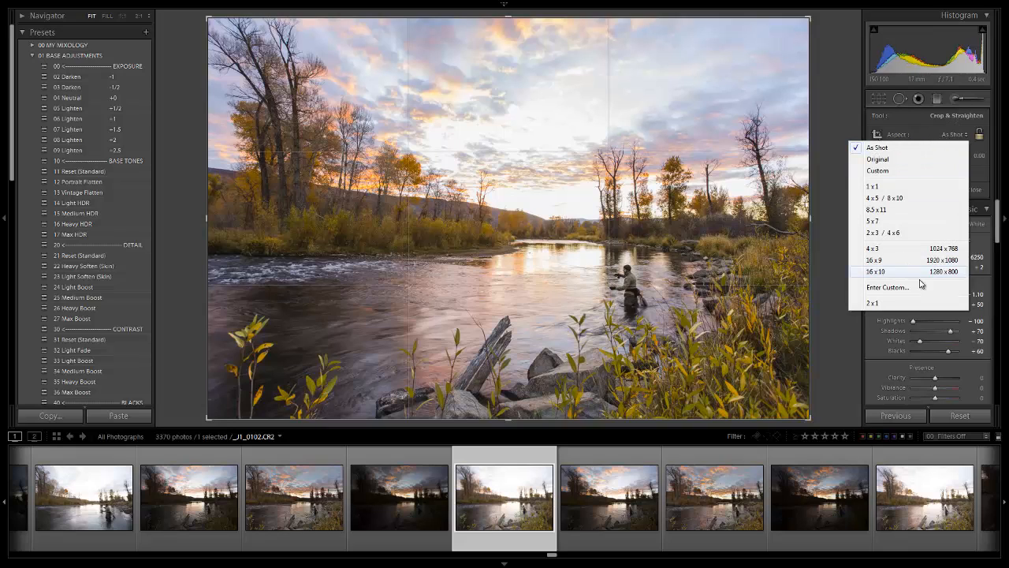
mouse_move(887, 287)
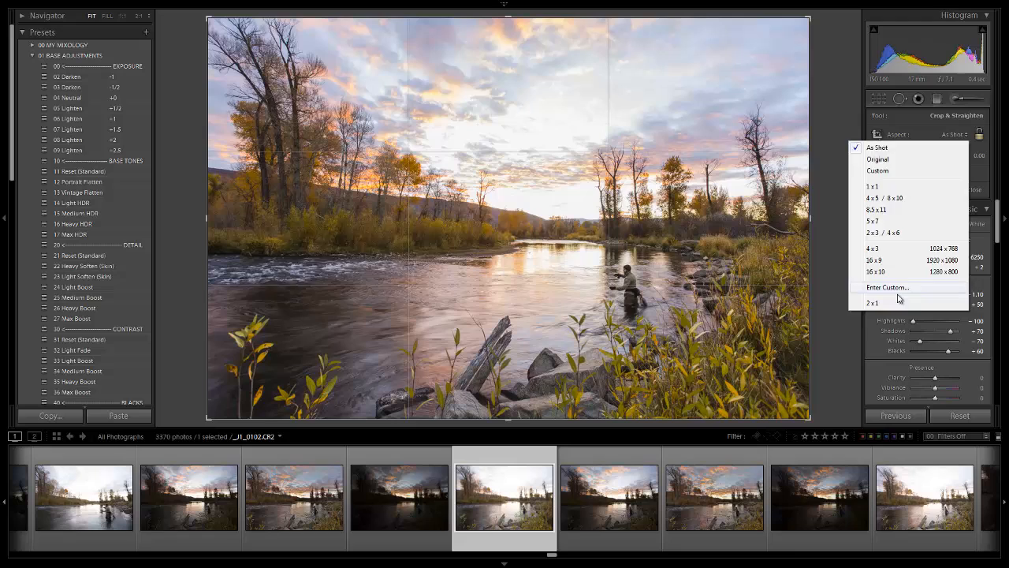
click(887, 287)
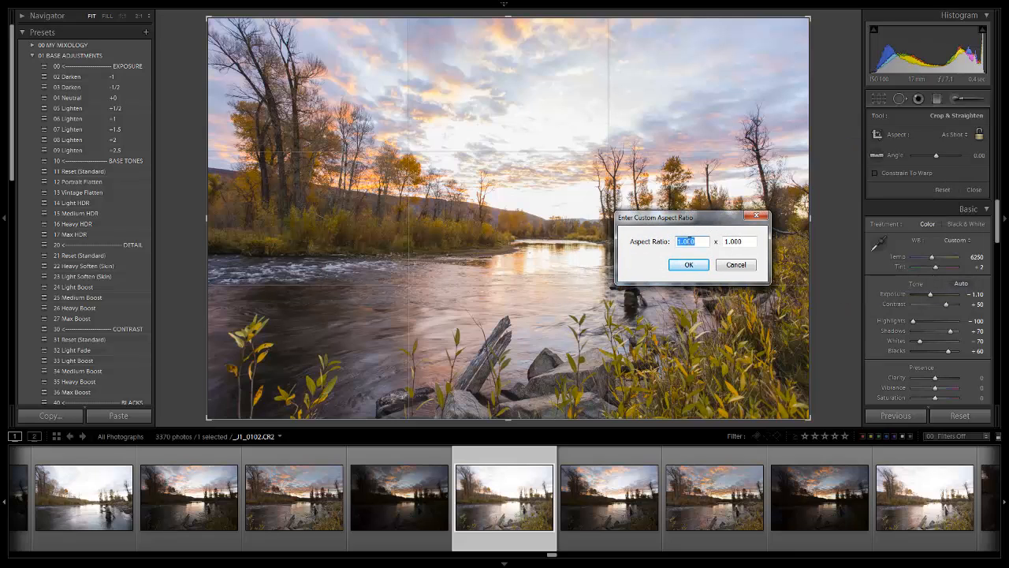
click(689, 264)
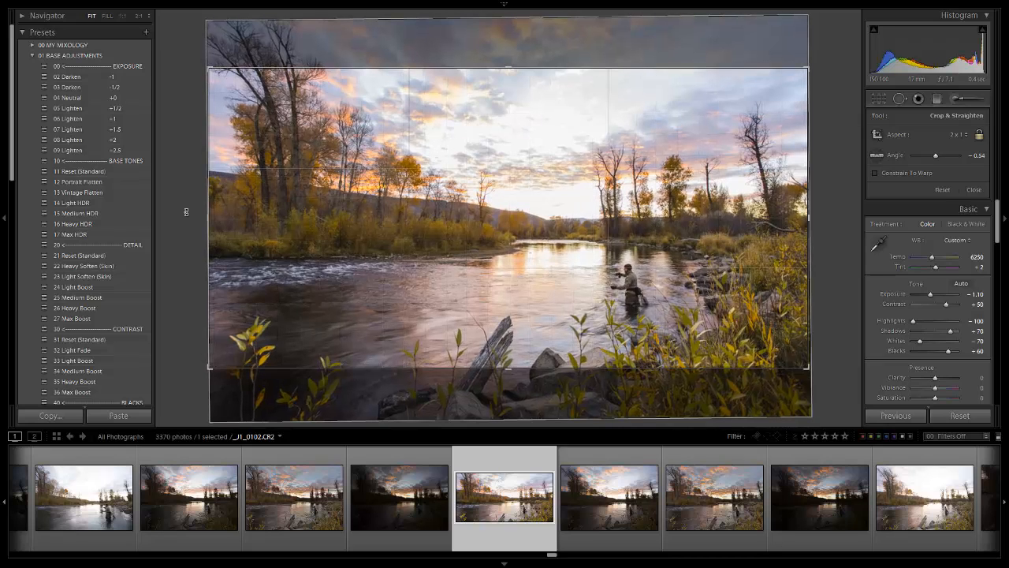
mouse_move(371, 233)
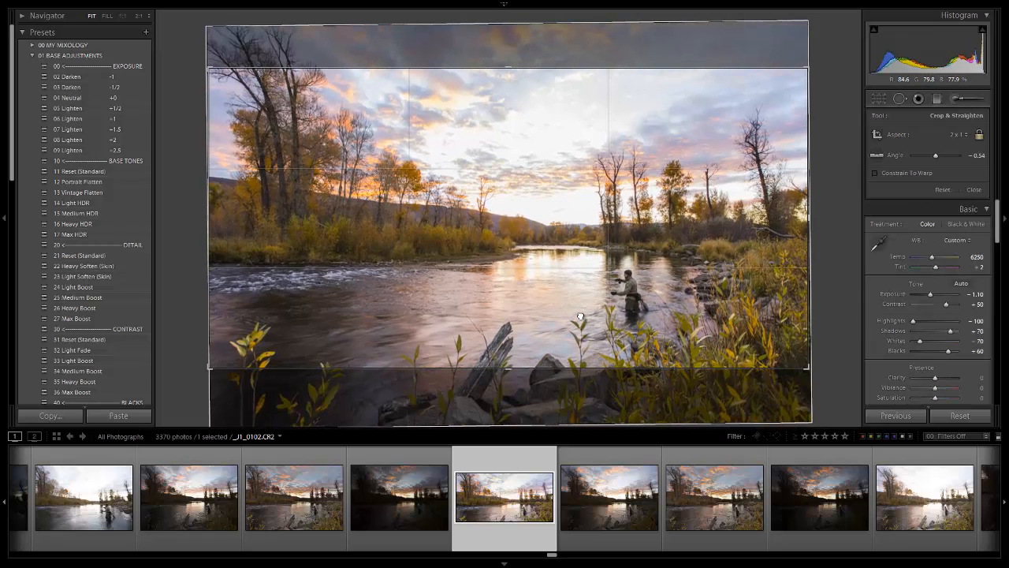
click(975, 189)
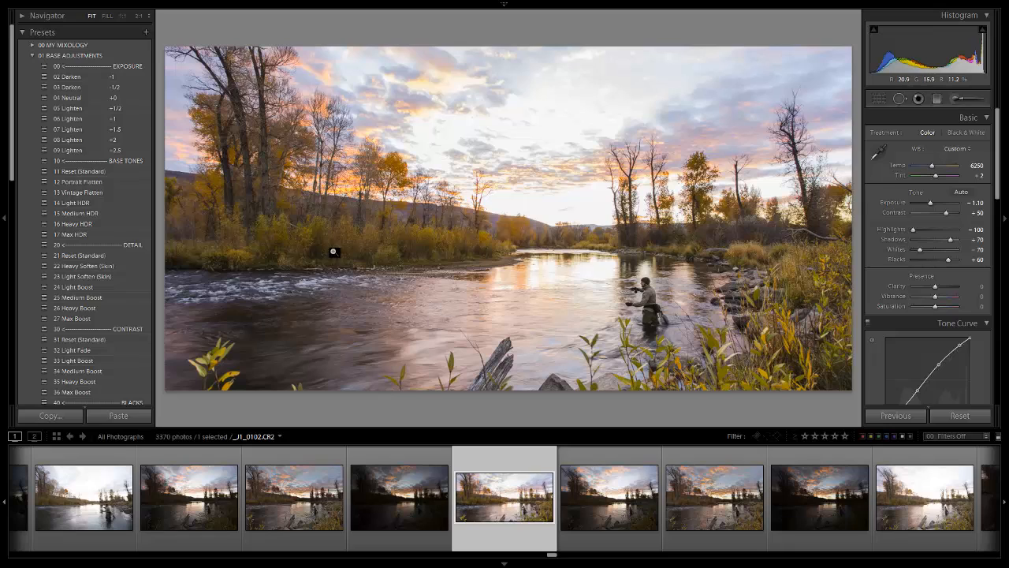
mouse_move(813, 174)
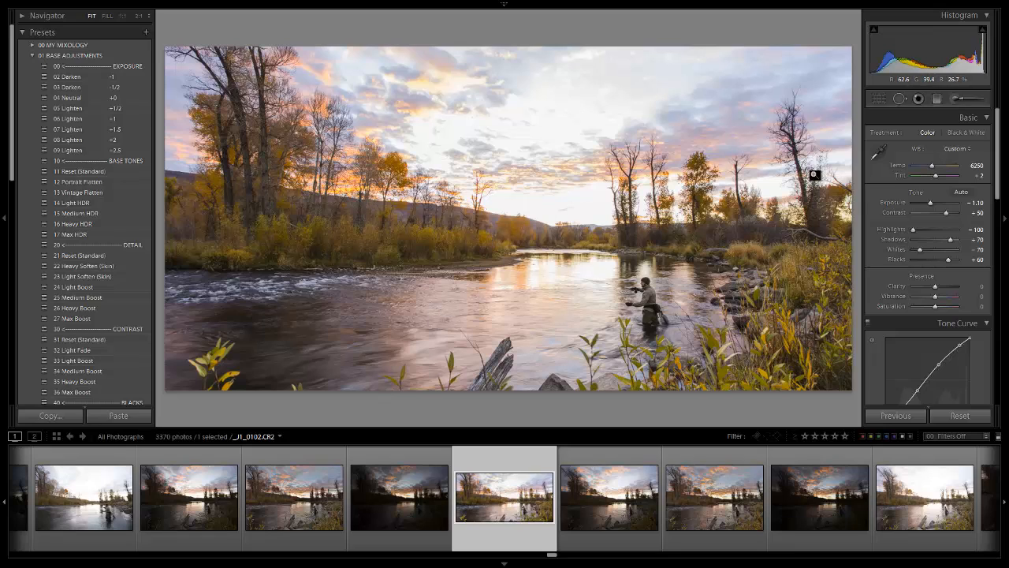
mouse_move(954, 150)
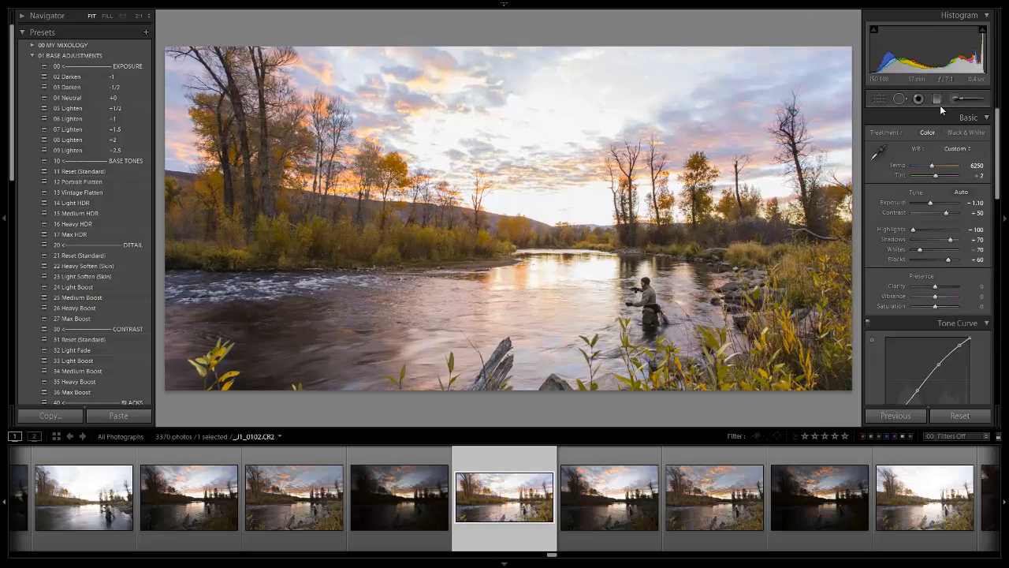
mouse_move(937, 100)
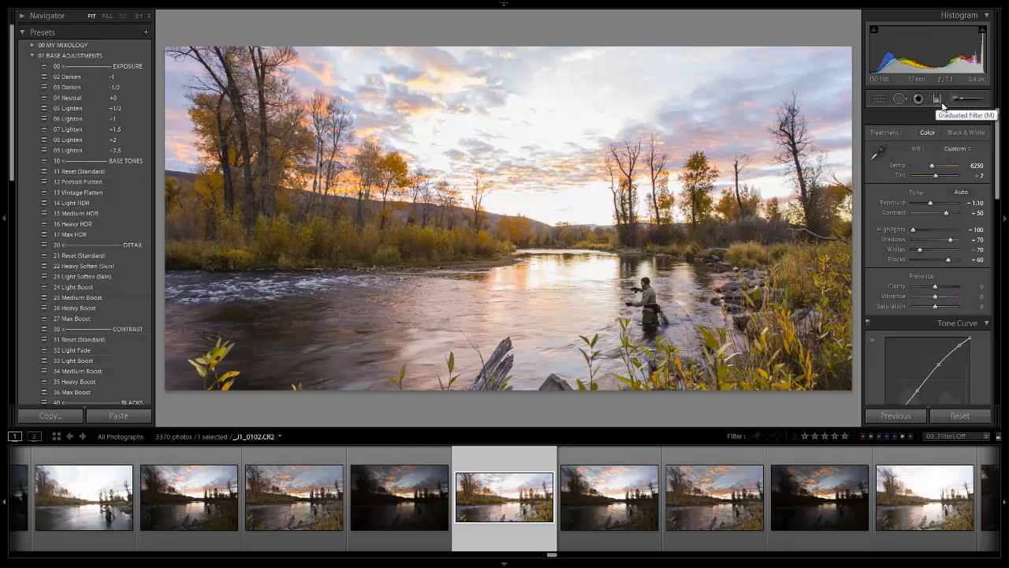
click(956, 99)
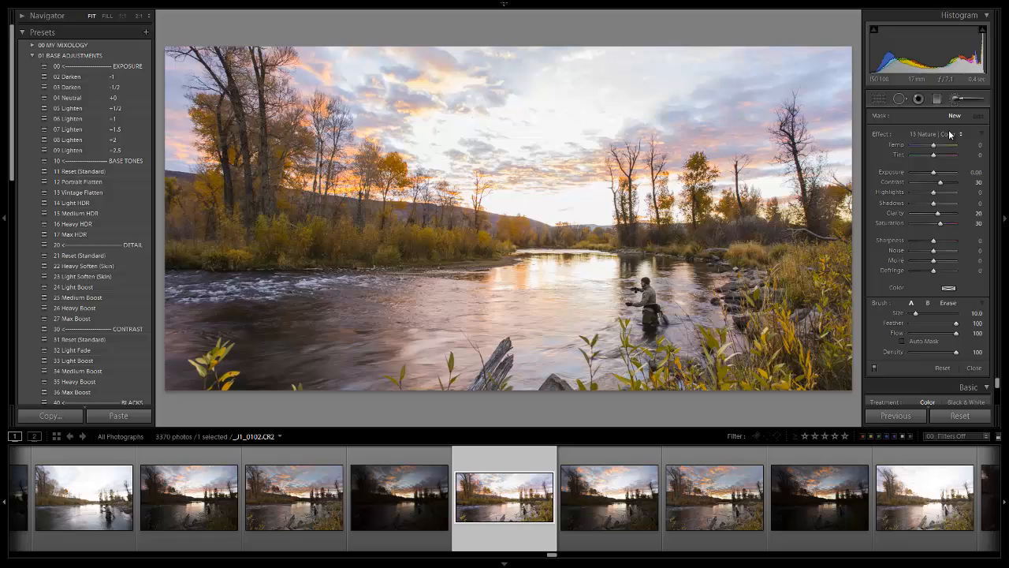
Apply a 02 Burn (Darken) graduated filter to the river, fine-tuning exposure to about -1
click(946, 133)
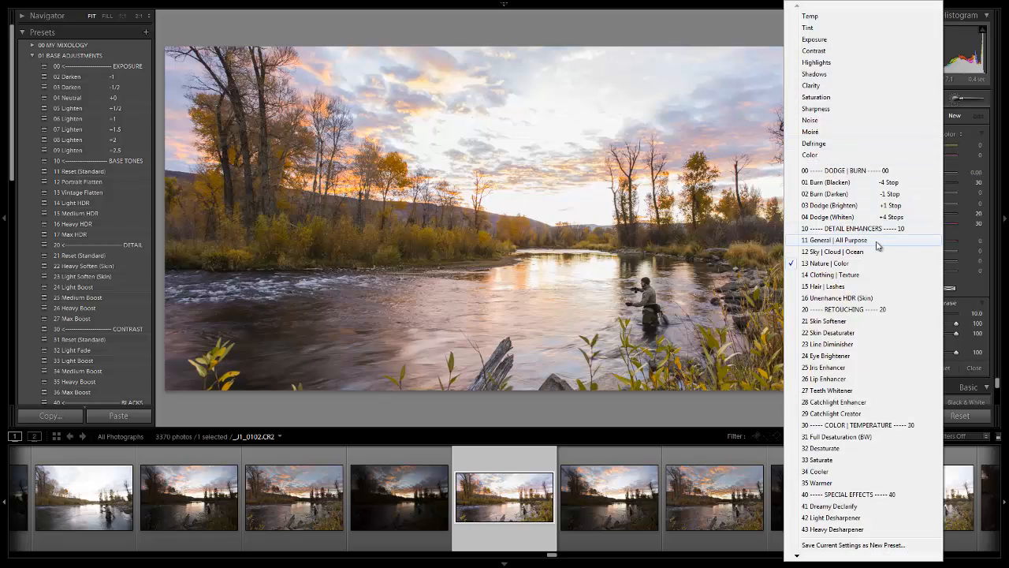
click(825, 194)
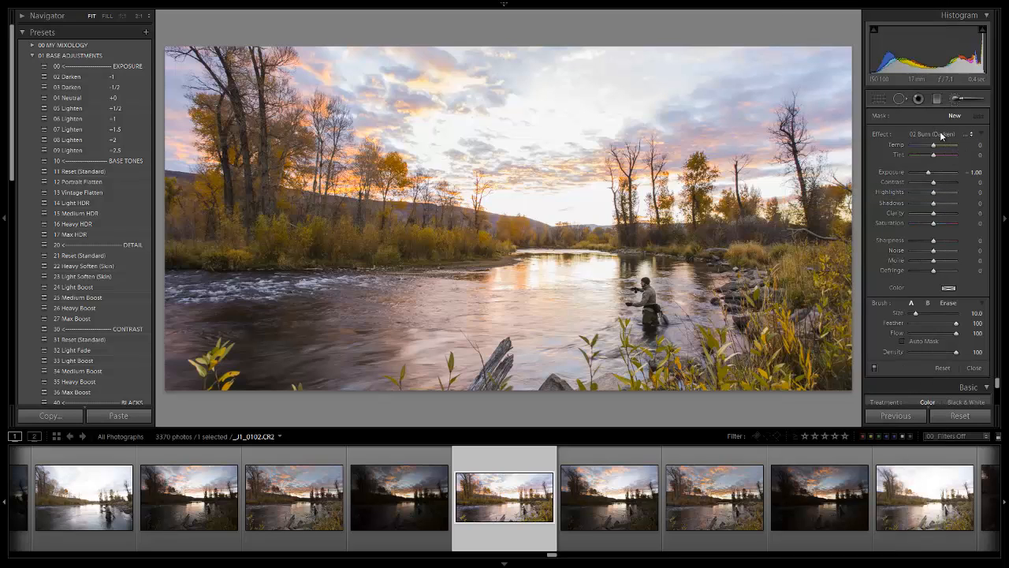
mouse_move(942, 98)
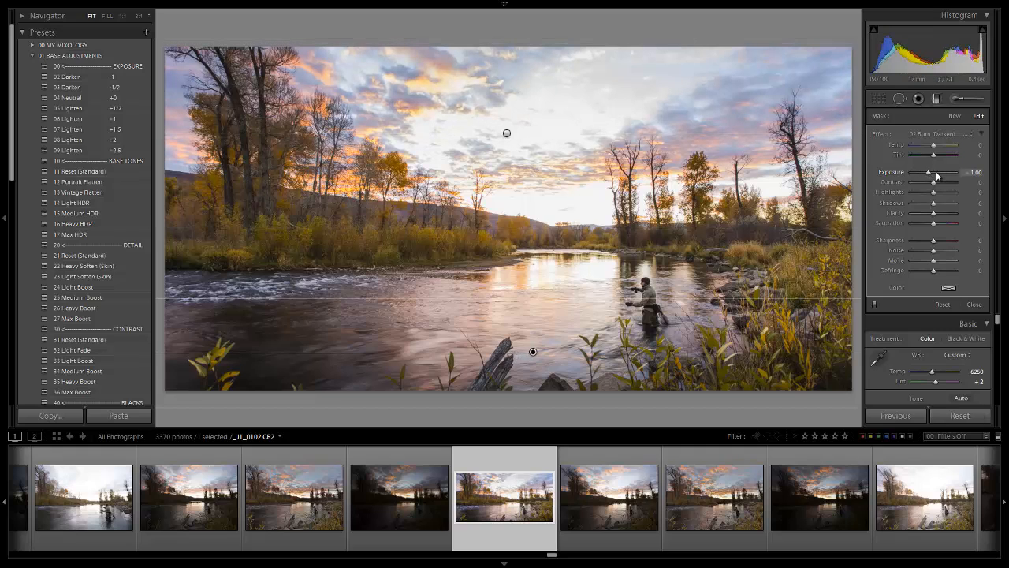
drag(950, 172, 940, 172)
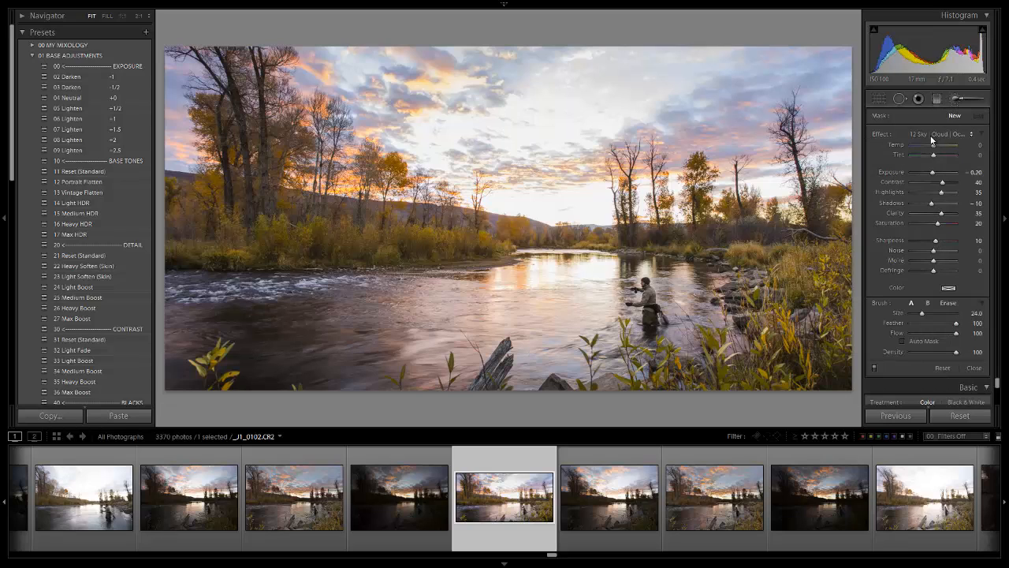
Load the 12 Sky | Cloud | Ocean brush and tone it down to contrast +21, highlights +5, clarity +25
click(954, 133)
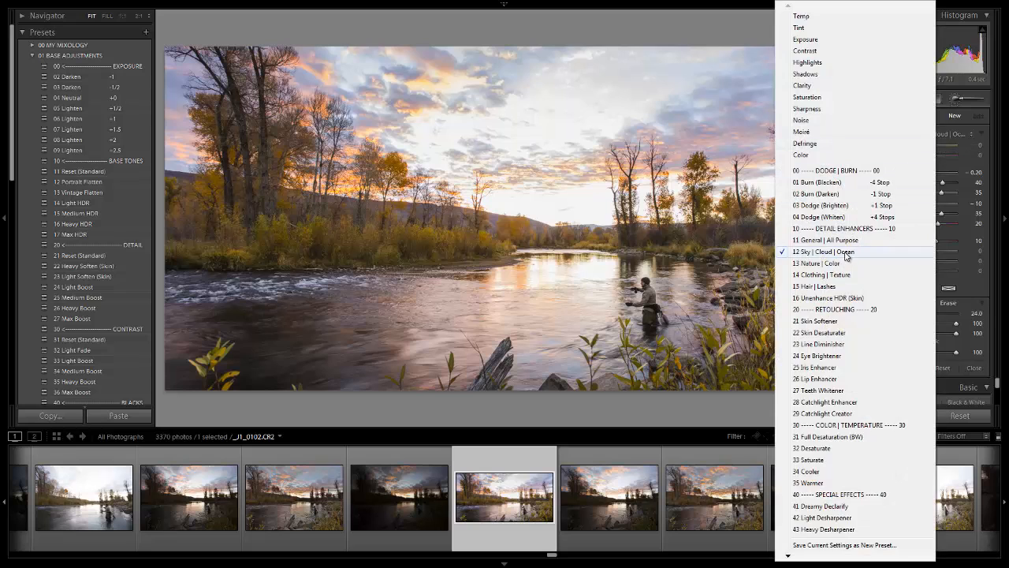
click(822, 250)
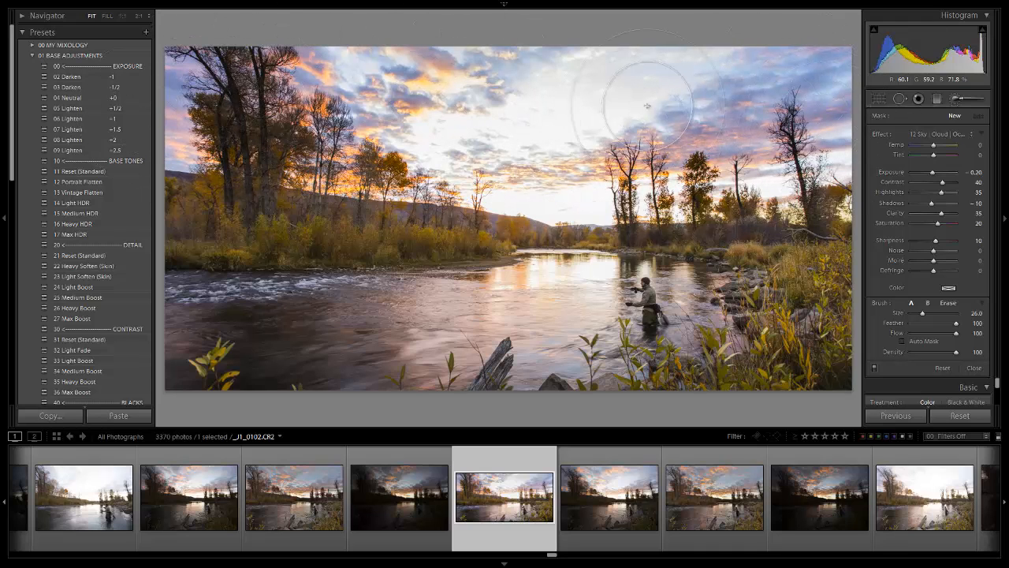
mouse_move(193, 96)
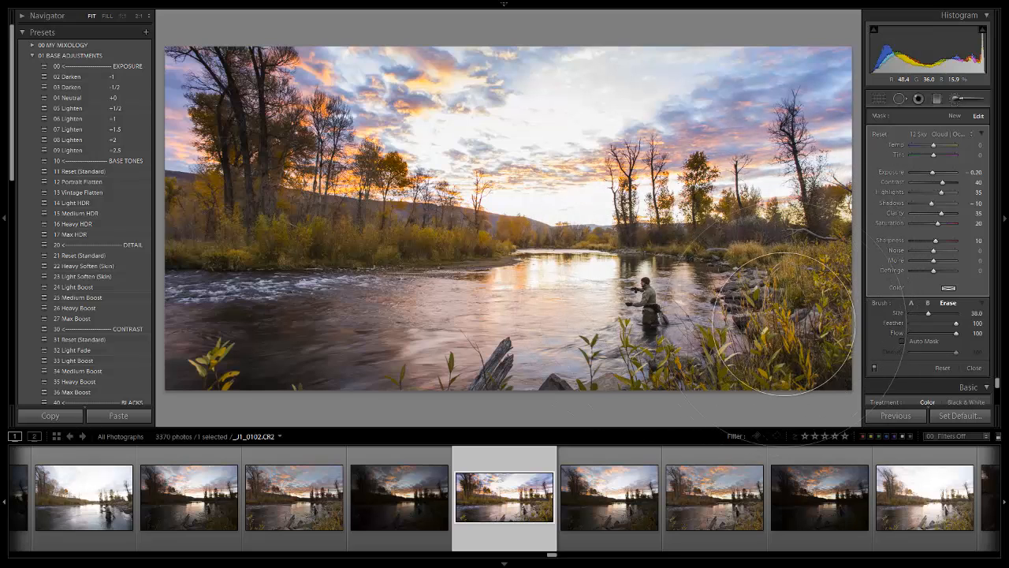
mouse_move(272, 256)
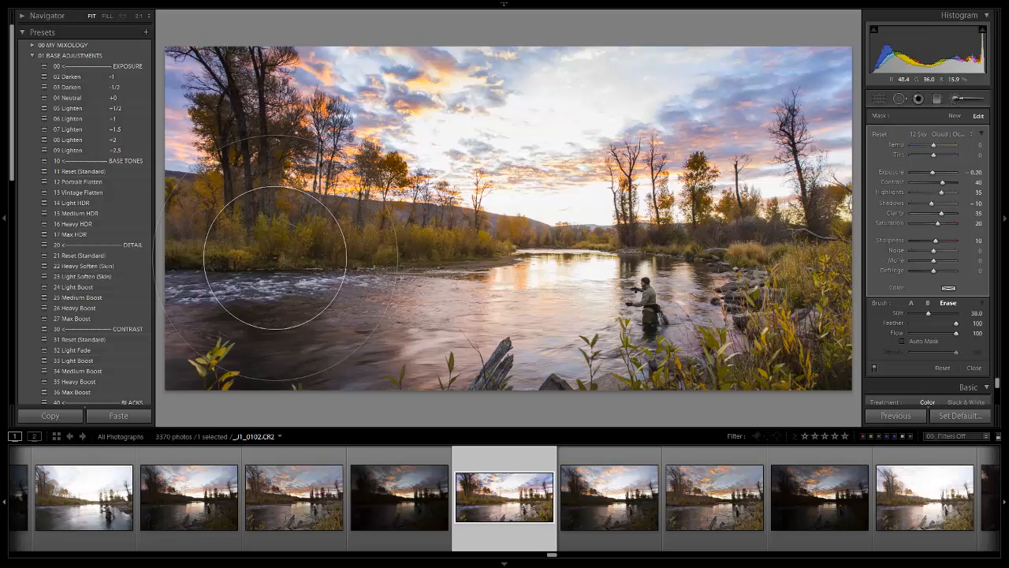
mouse_move(252, 284)
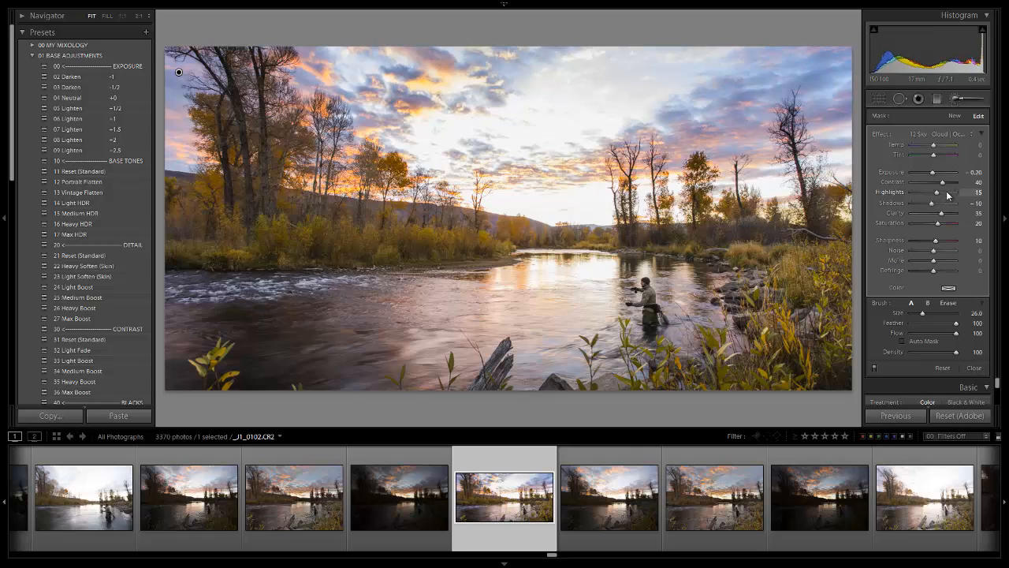
drag(954, 192, 950, 191)
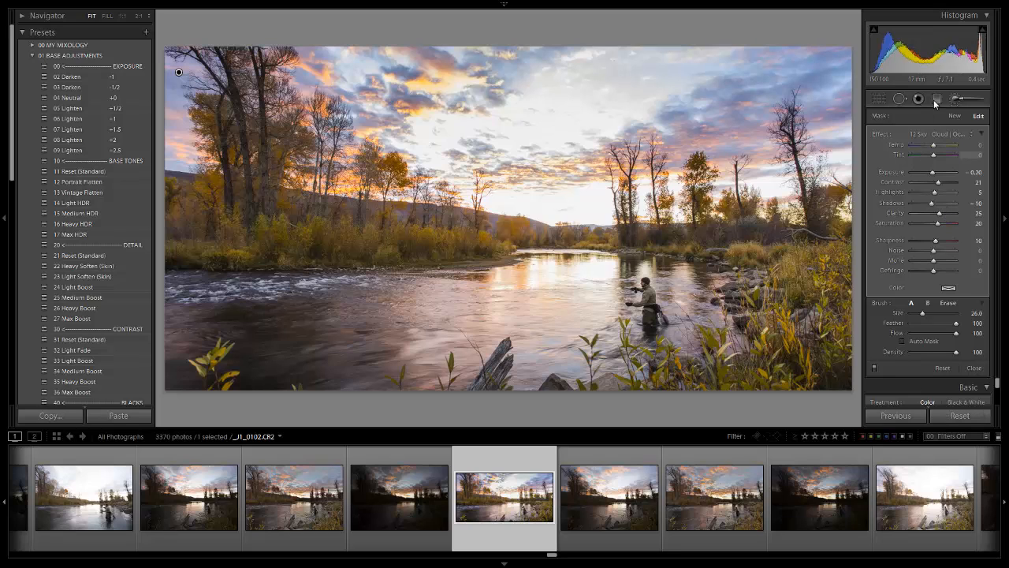
Draw a graduated filter over the upper sky, settle its highlights at +10, and close it
click(936, 100)
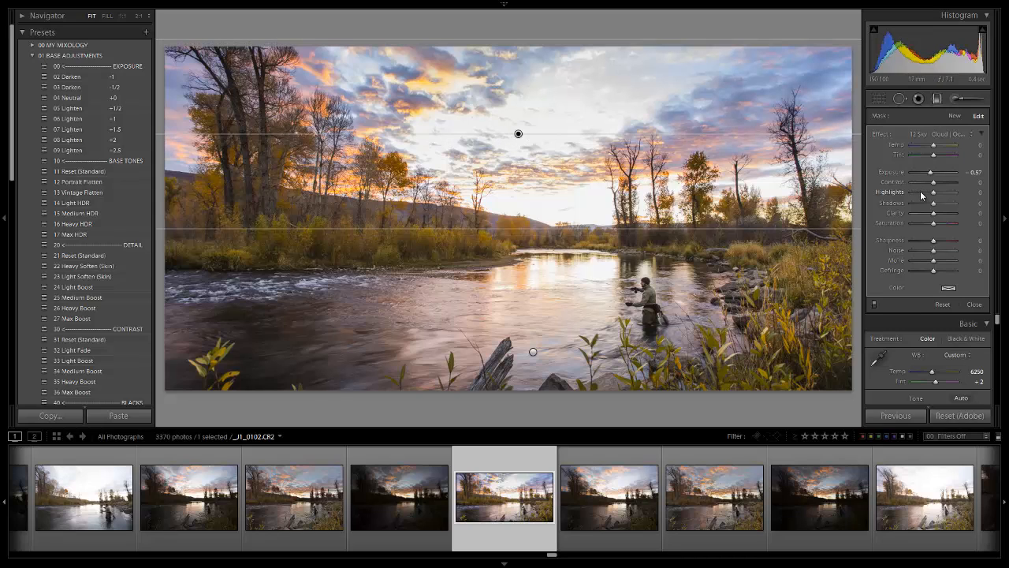
drag(942, 193, 917, 192)
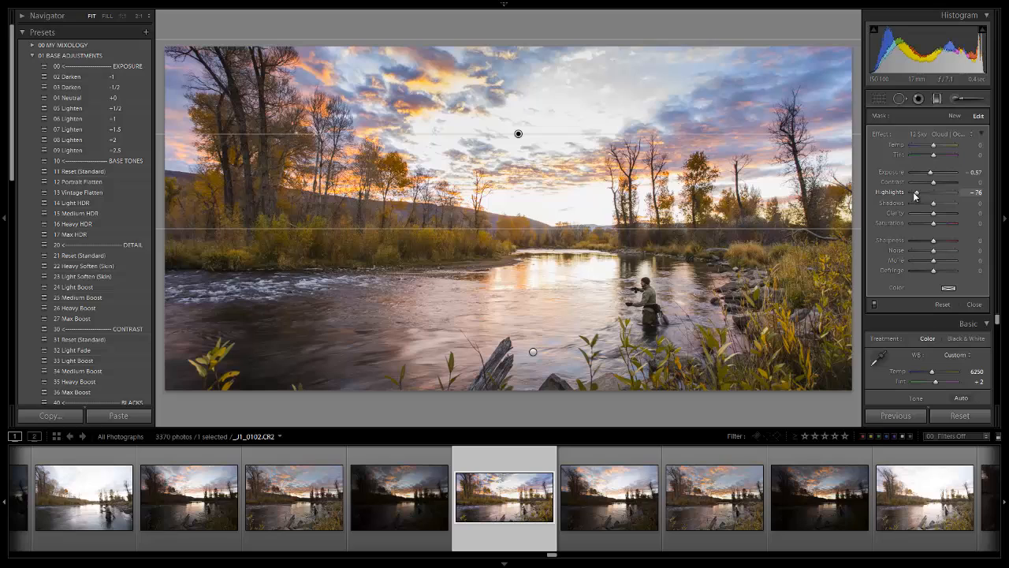
drag(915, 193, 908, 192)
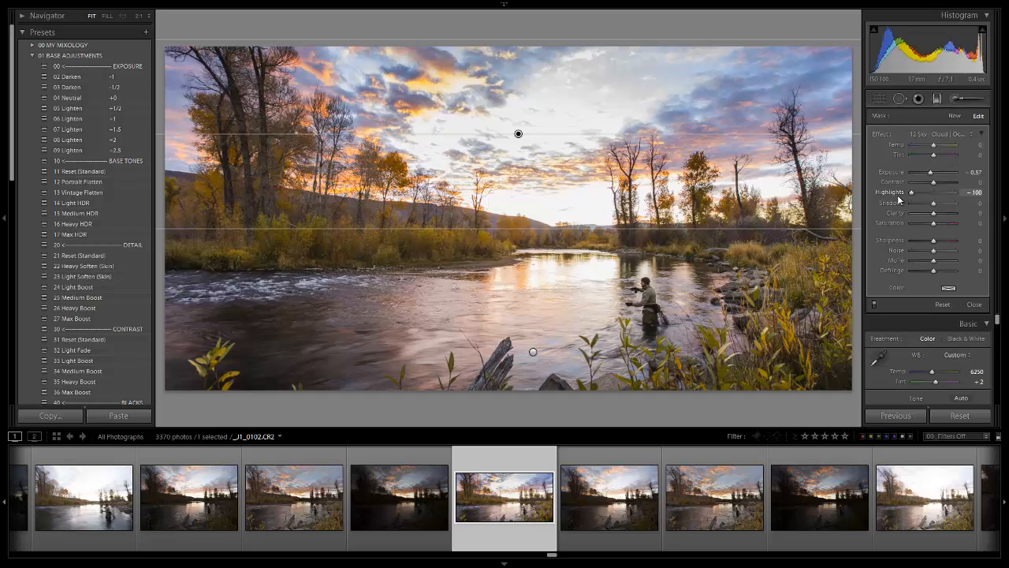
drag(913, 192, 956, 192)
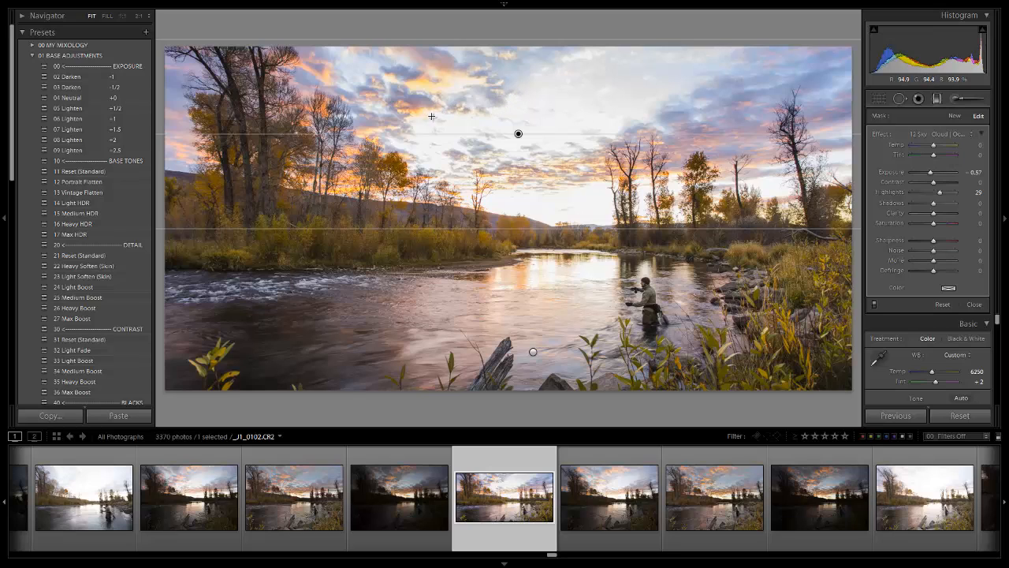
mouse_move(752, 115)
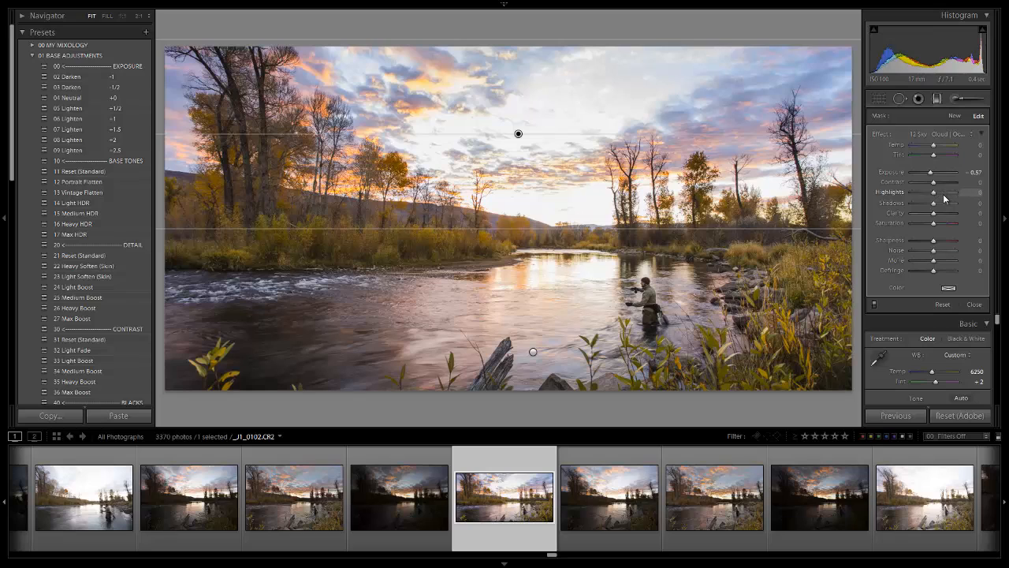
drag(954, 192, 957, 192)
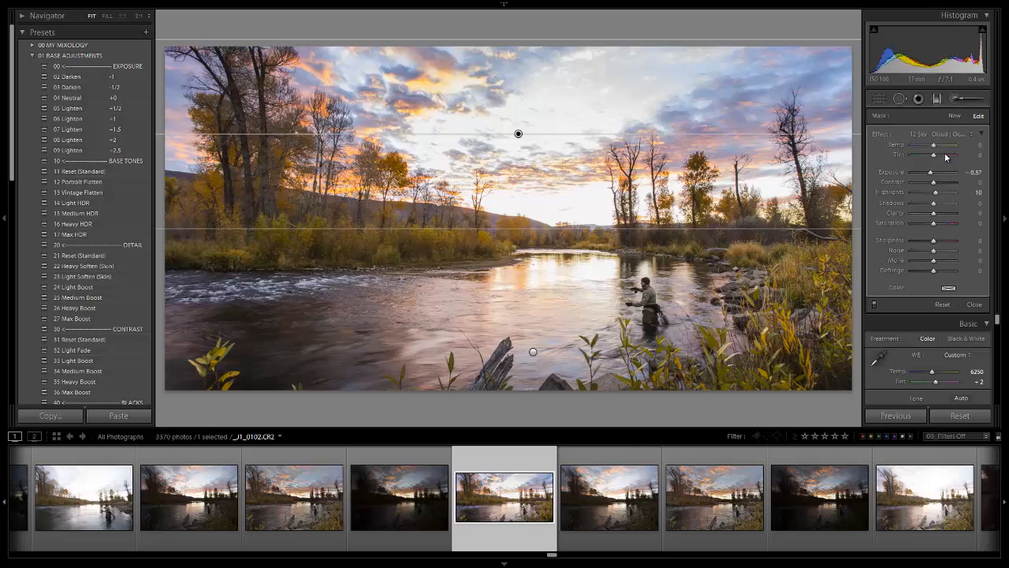
click(974, 304)
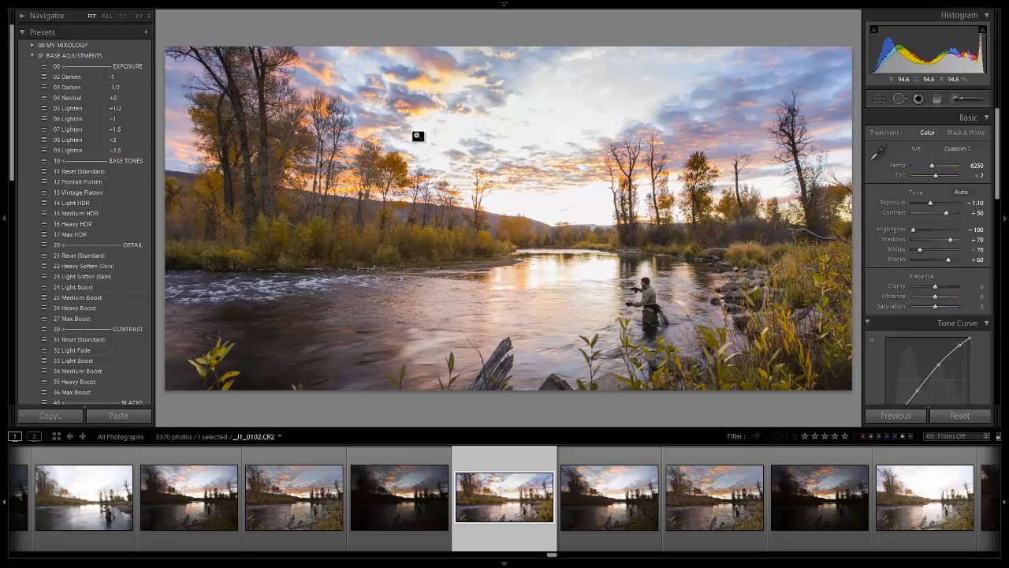
mouse_move(850, 251)
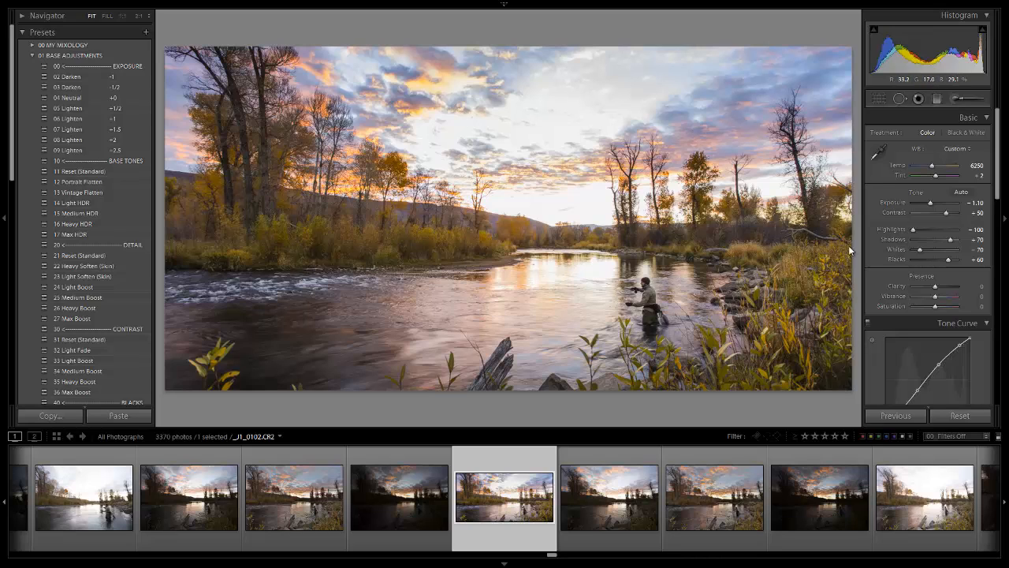
Adjust a panel slider and click on the photo while applying the Nature | Color foliage brush
drag(954, 203, 946, 203)
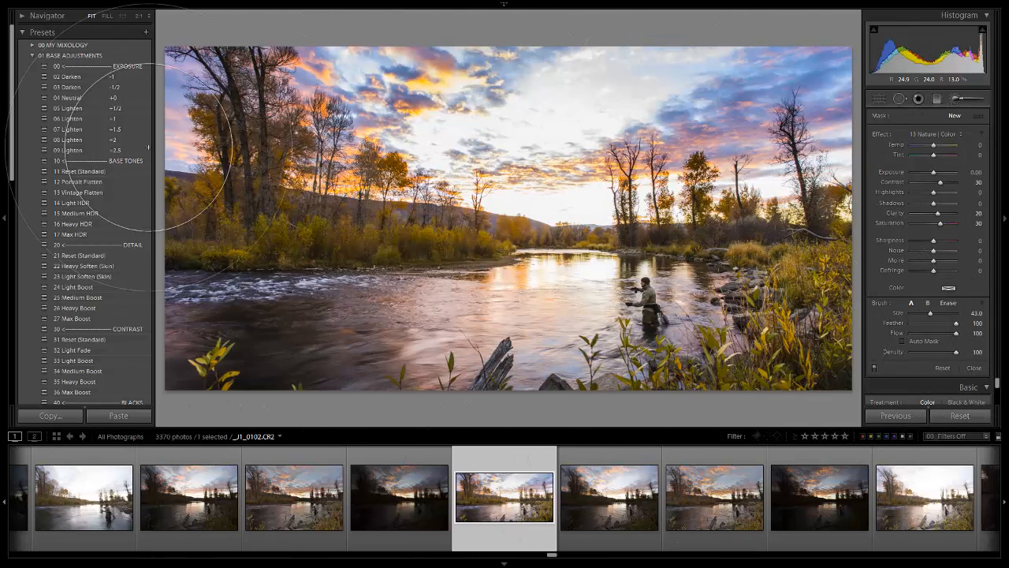
mouse_move(536, 212)
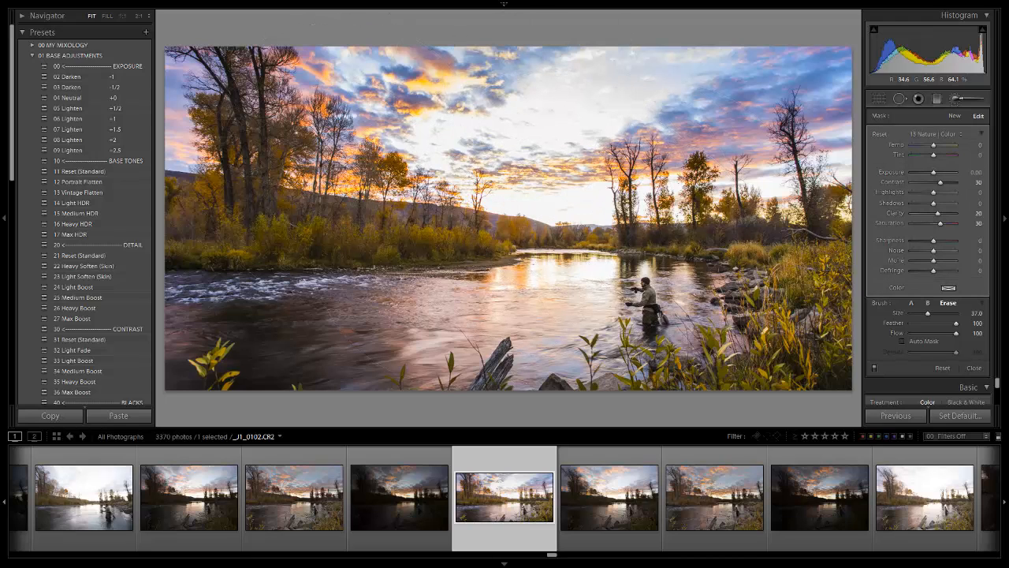
click(457, 74)
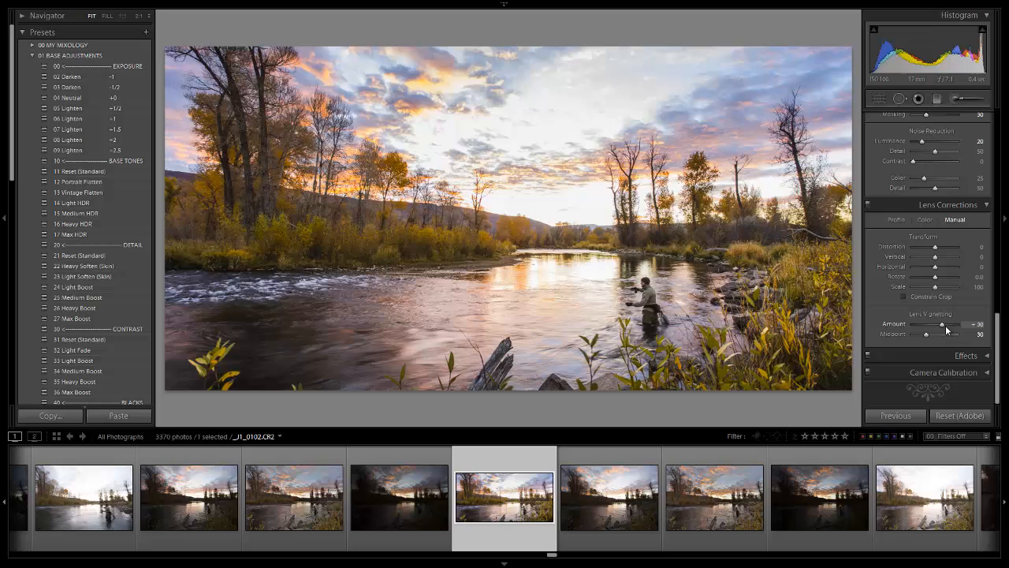
Set Lens Vignetting Amount to -10 and Midpoint to 10
drag(954, 324, 927, 324)
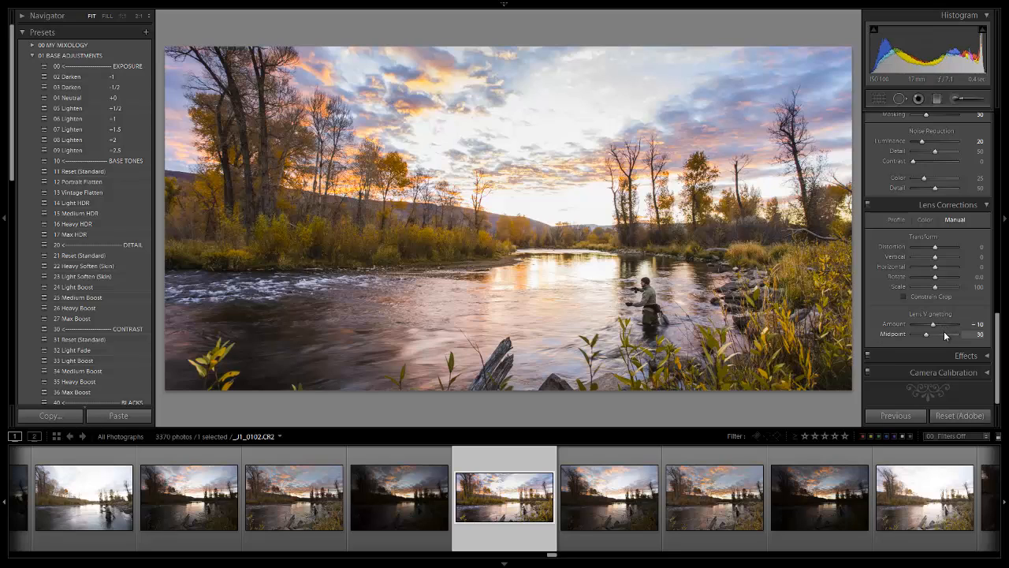
drag(954, 334, 917, 333)
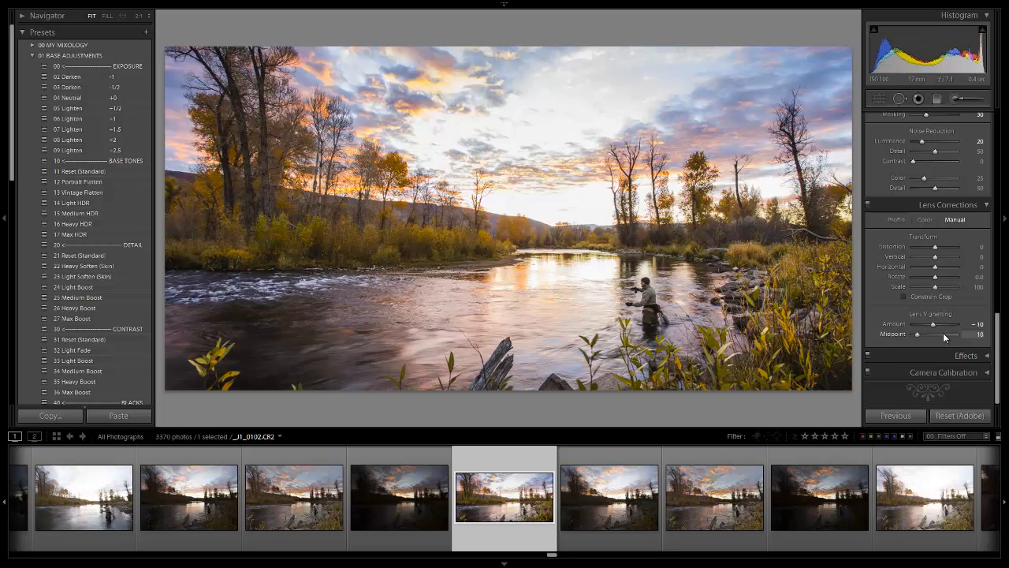